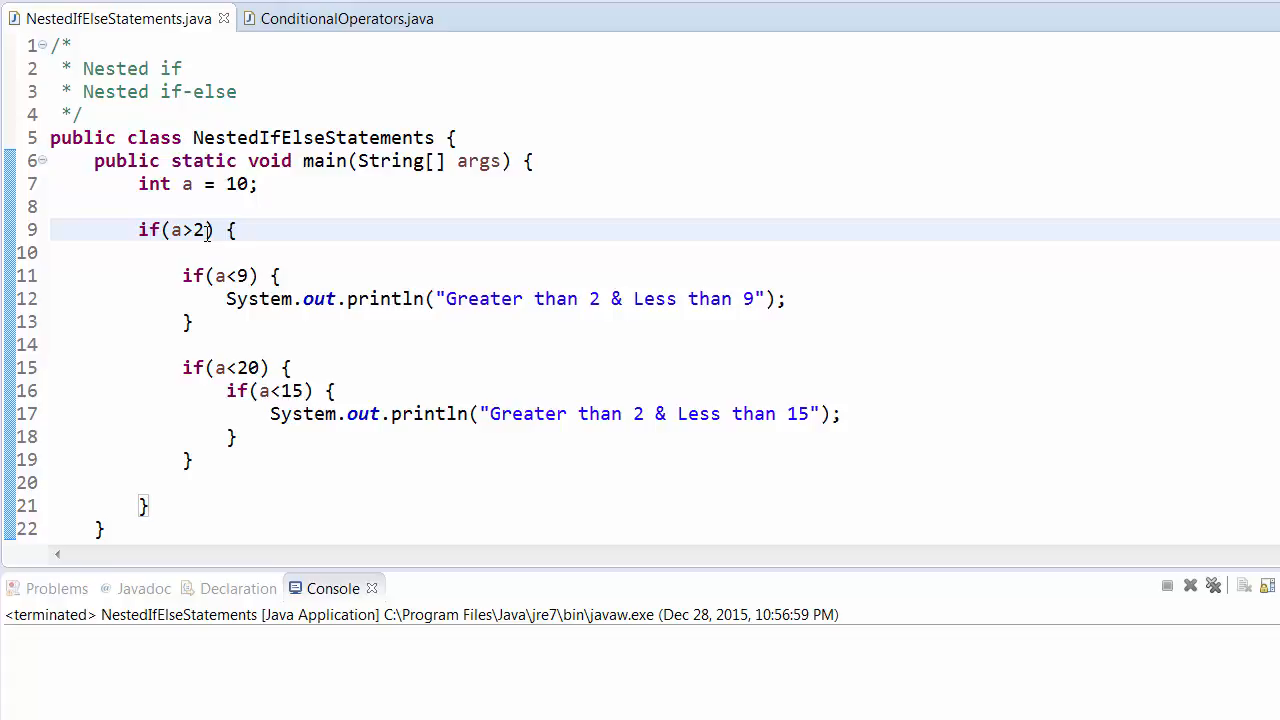
{"action": "mouse_move", "coordinate": [207, 299]}
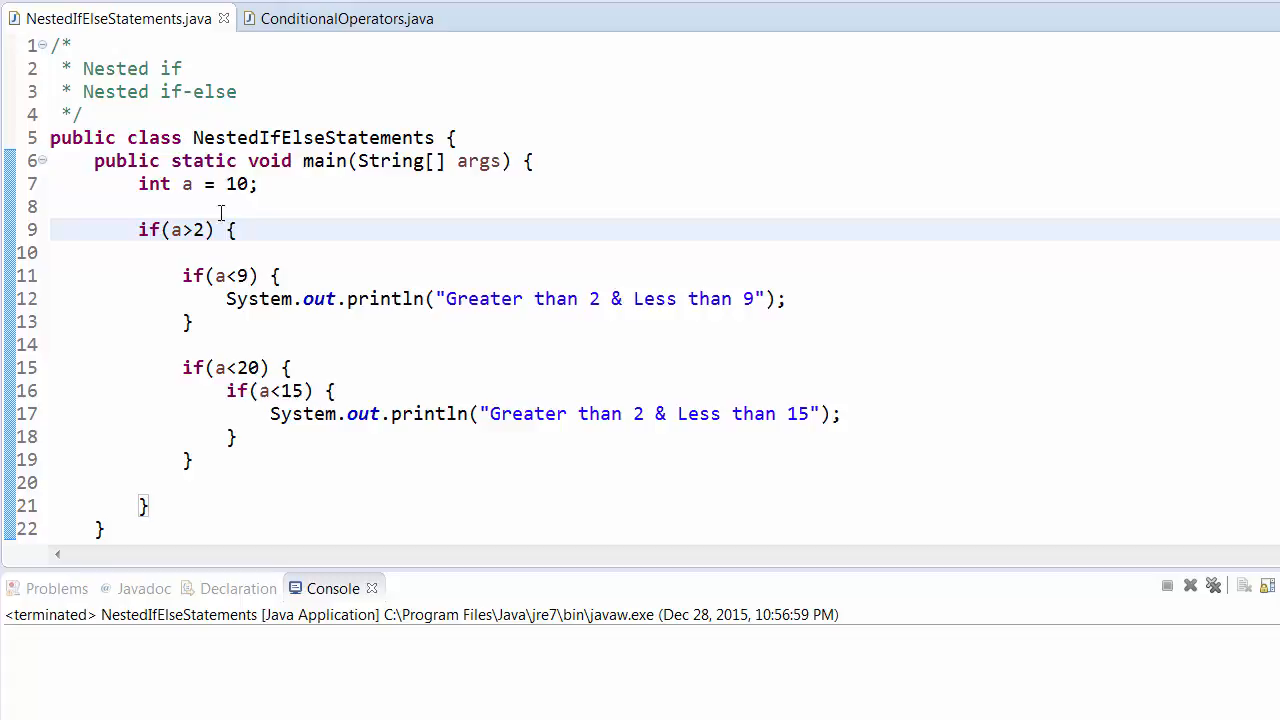
{"action": "mouse_move", "coordinate": [153, 256]}
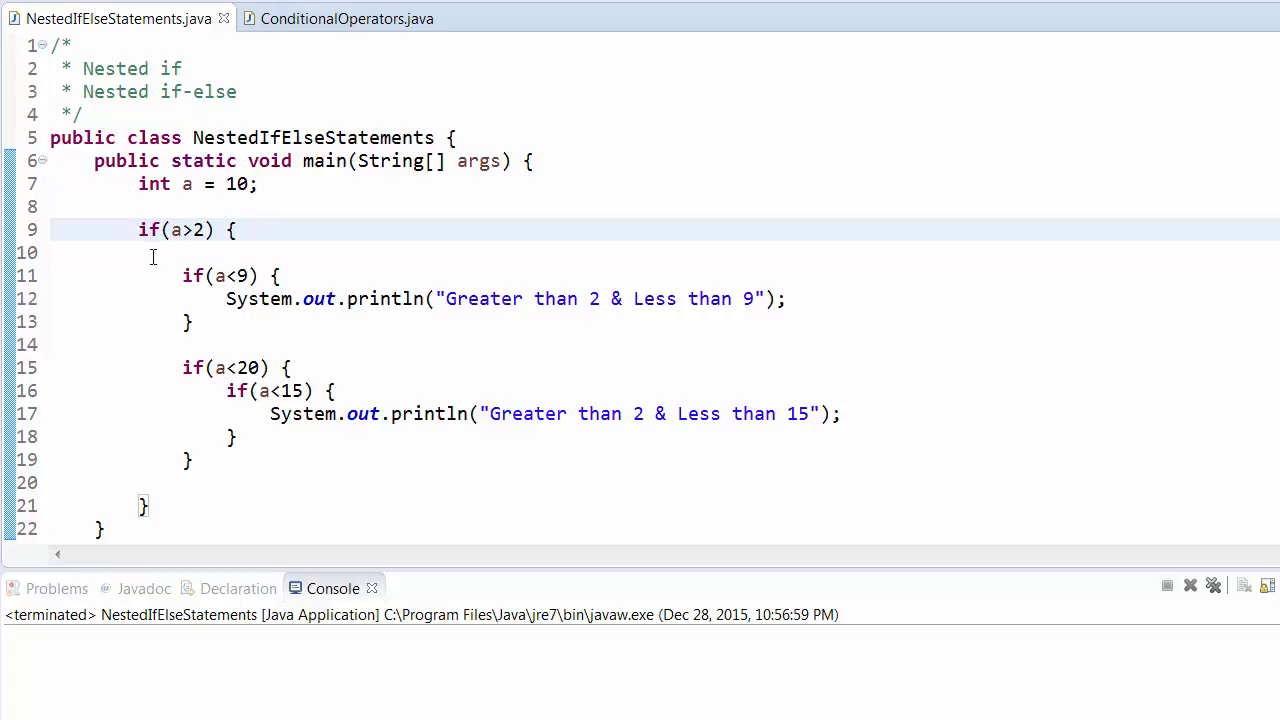
{"action": "mouse_move", "coordinate": [196, 249]}
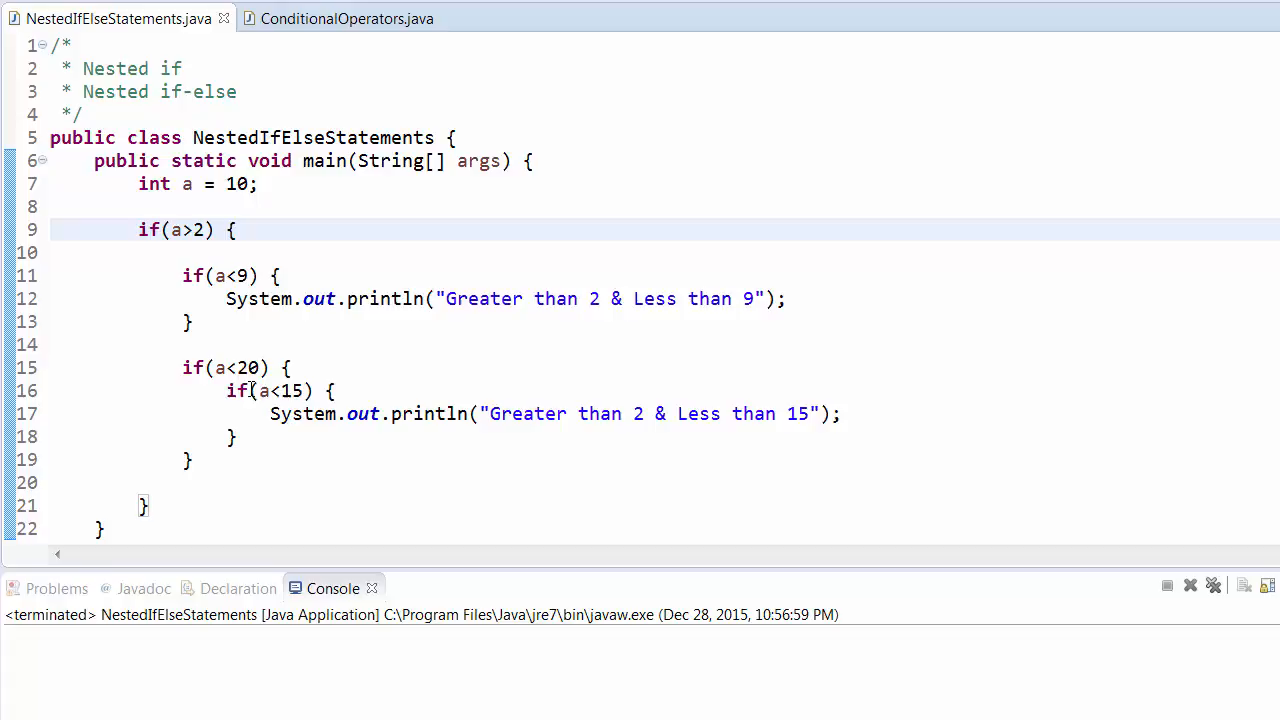
{"action": "mouse_move", "coordinate": [267, 450]}
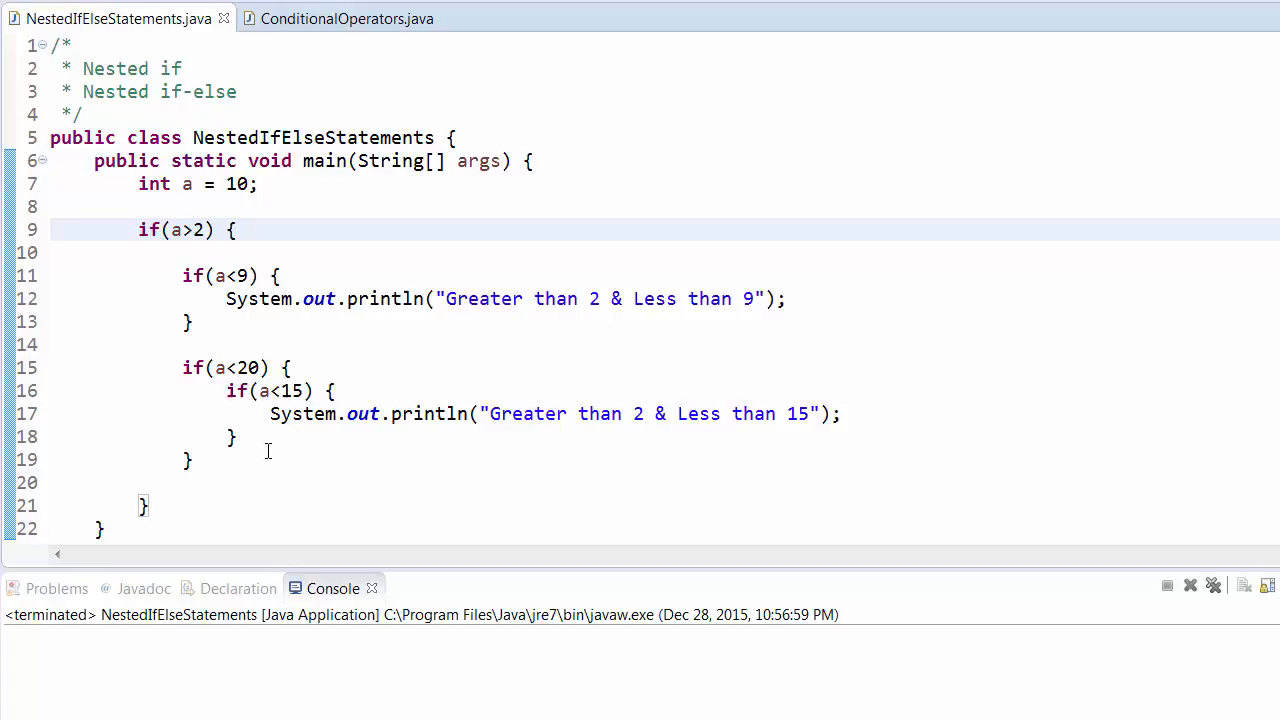
{"action": "mouse_move", "coordinate": [105, 365]}
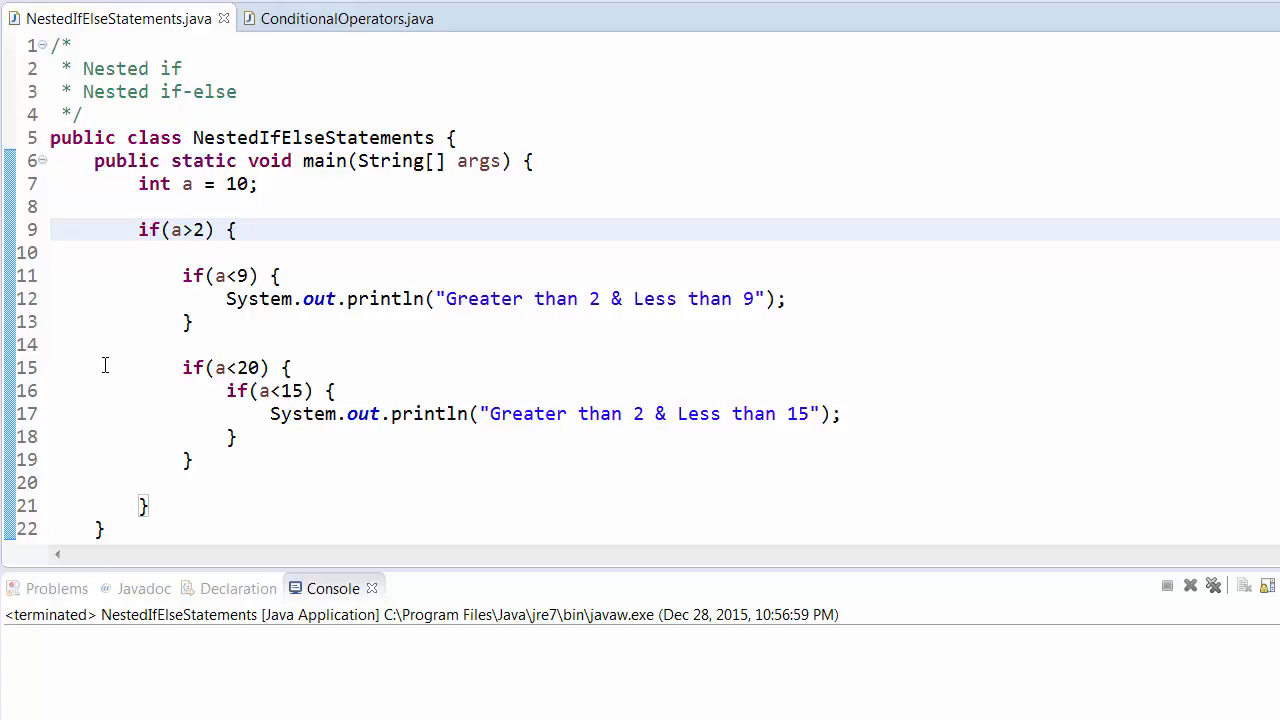
Step: Delete the a<20/a<15 nested block and add an else after if(a<9) printing "Others"
{"action": "left_click", "coordinate": [83, 368]}
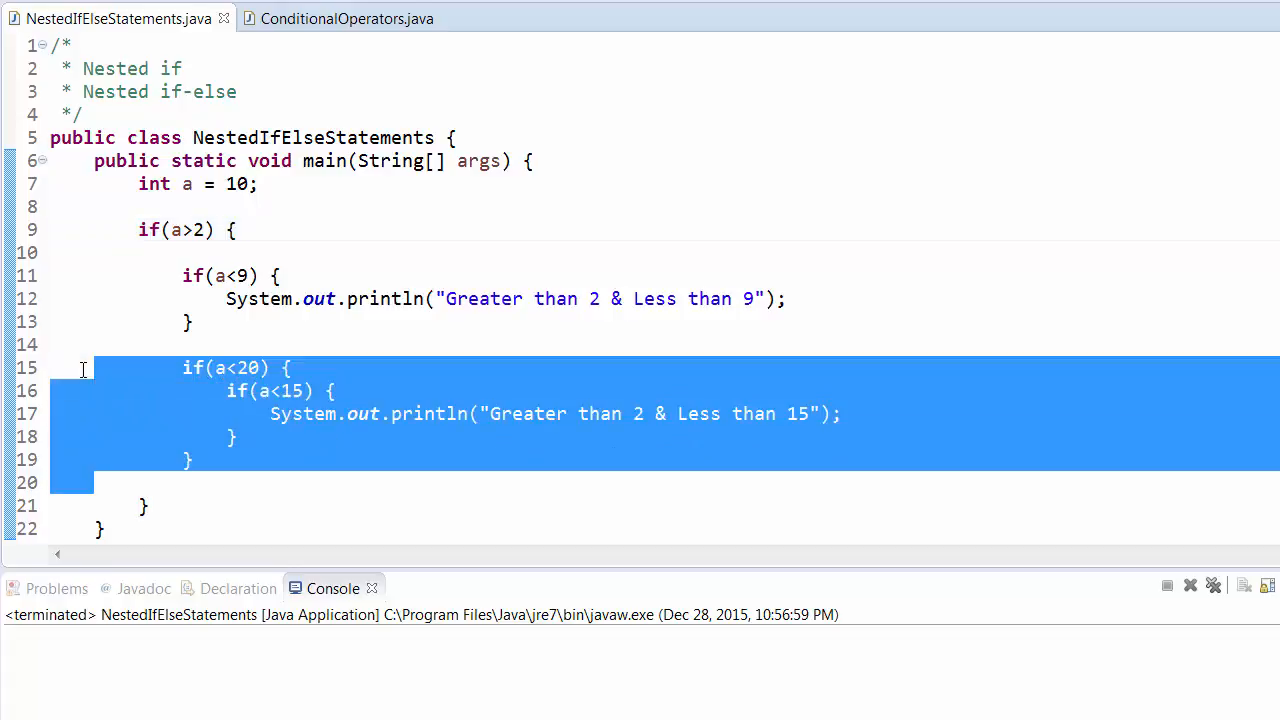
{"action": "key", "text": "Delete"}
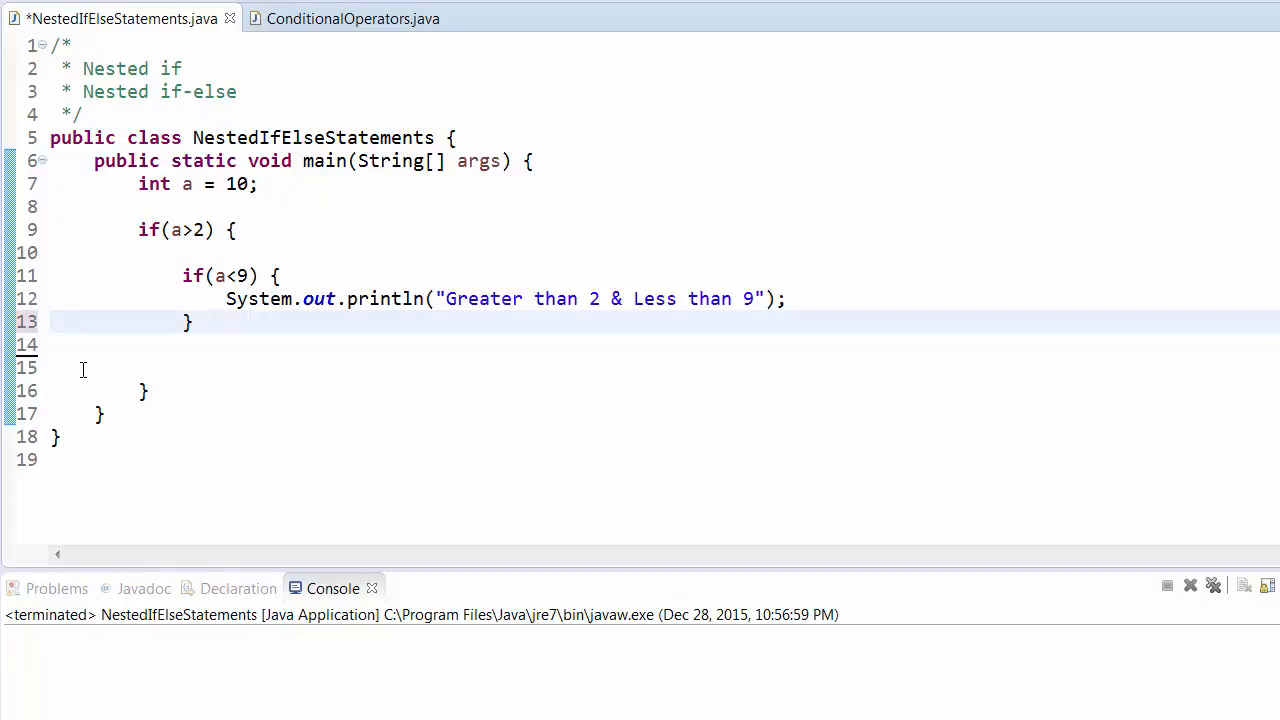
{"action": "type", "text": "e"}
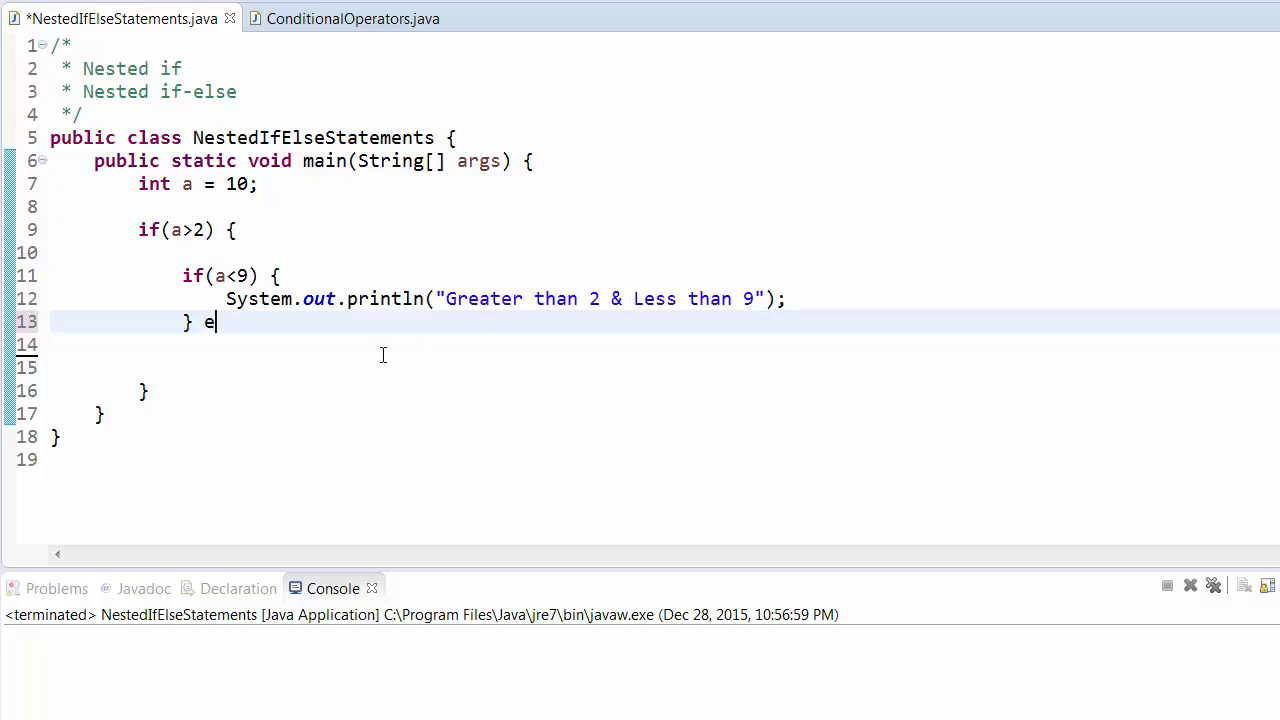
{"action": "type", "text": "lse {"}
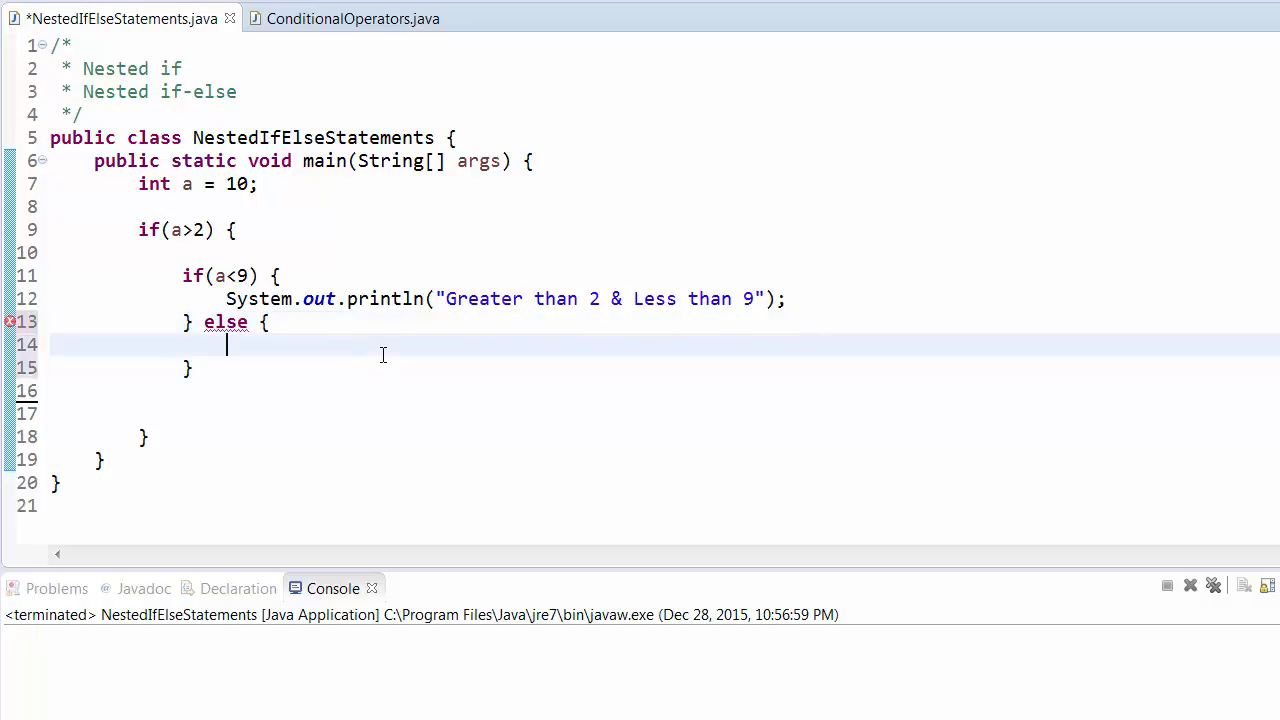
{"action": "type", "text": "System.out.println();"}
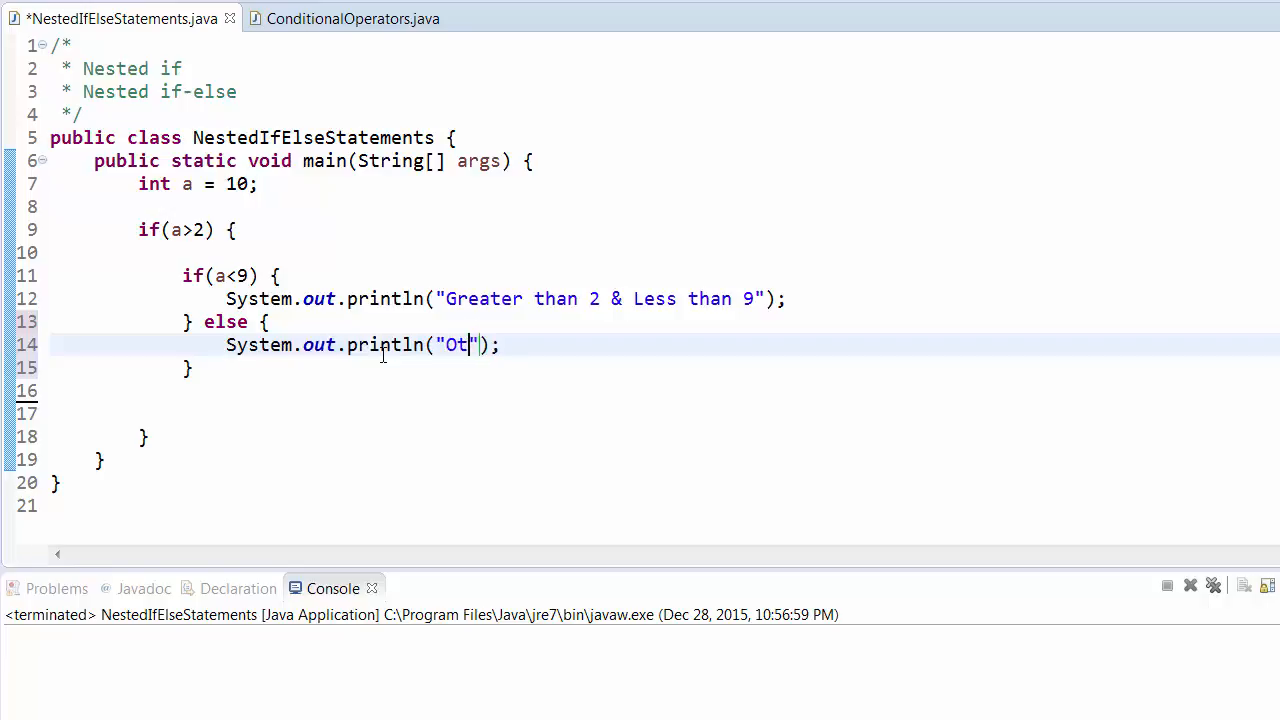
{"action": "type", "text": "hers"}
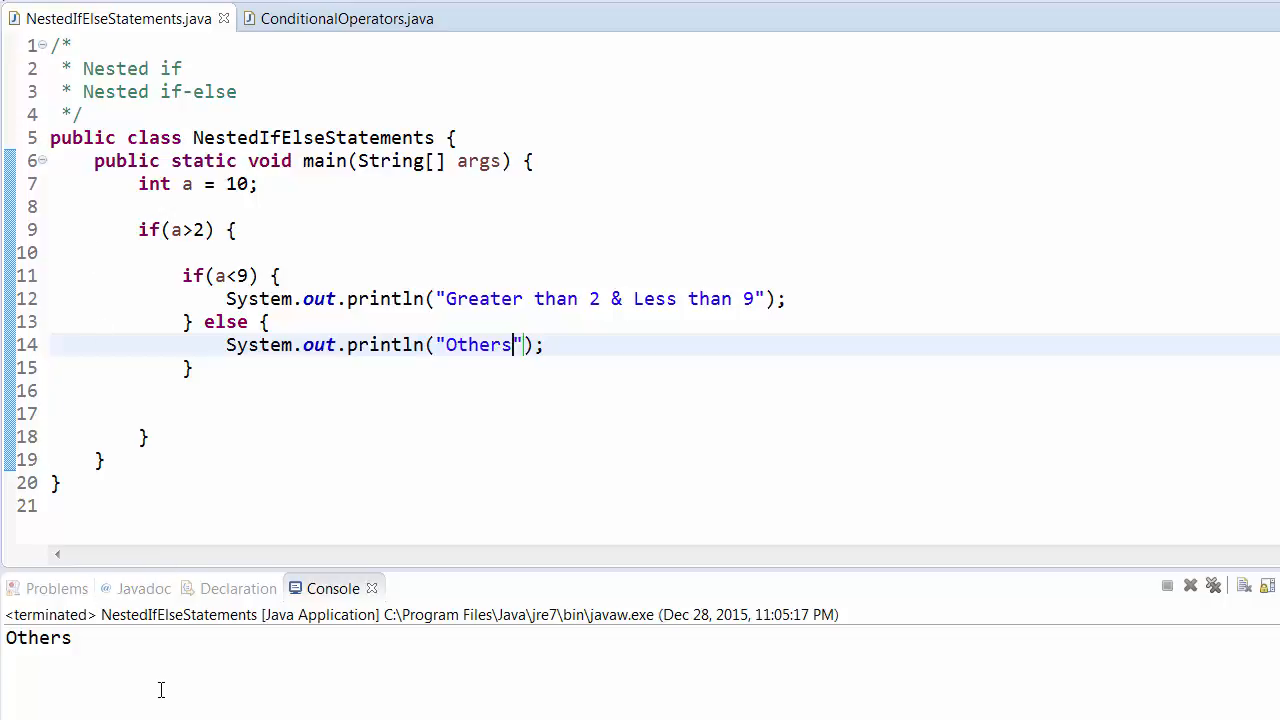
{"action": "mouse_move", "coordinate": [235, 347]}
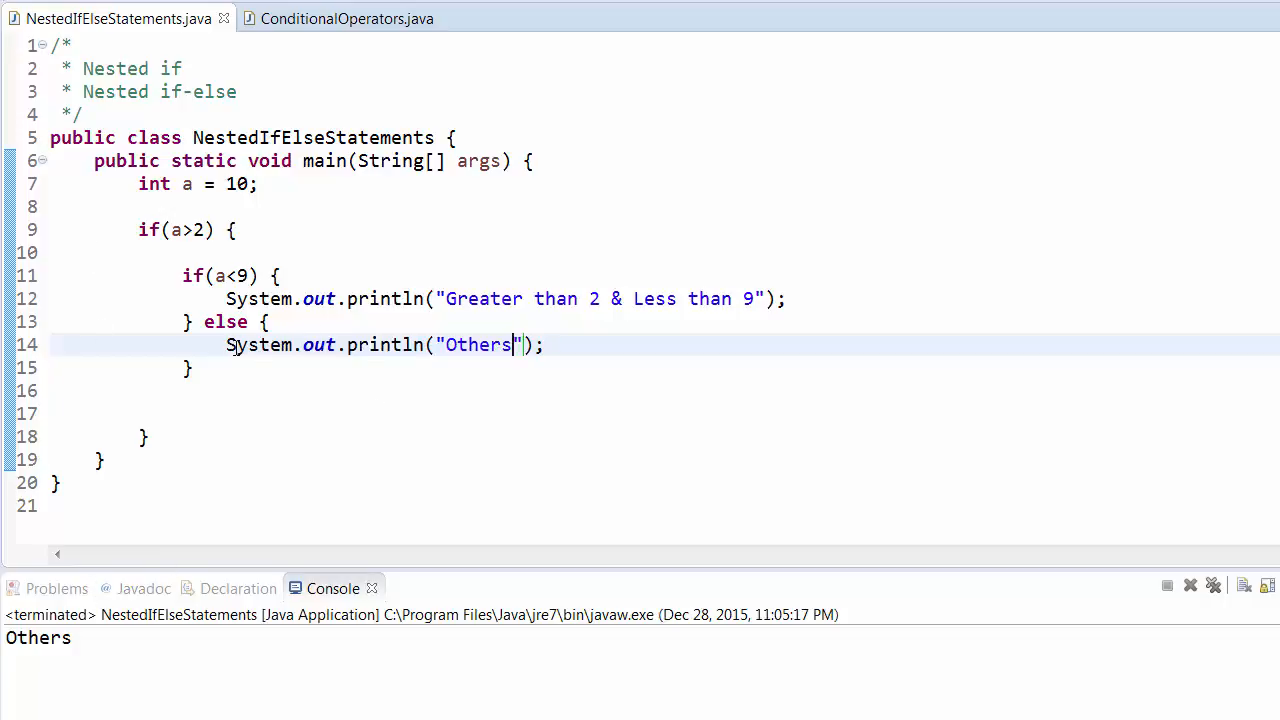
{"action": "mouse_move", "coordinate": [419, 367]}
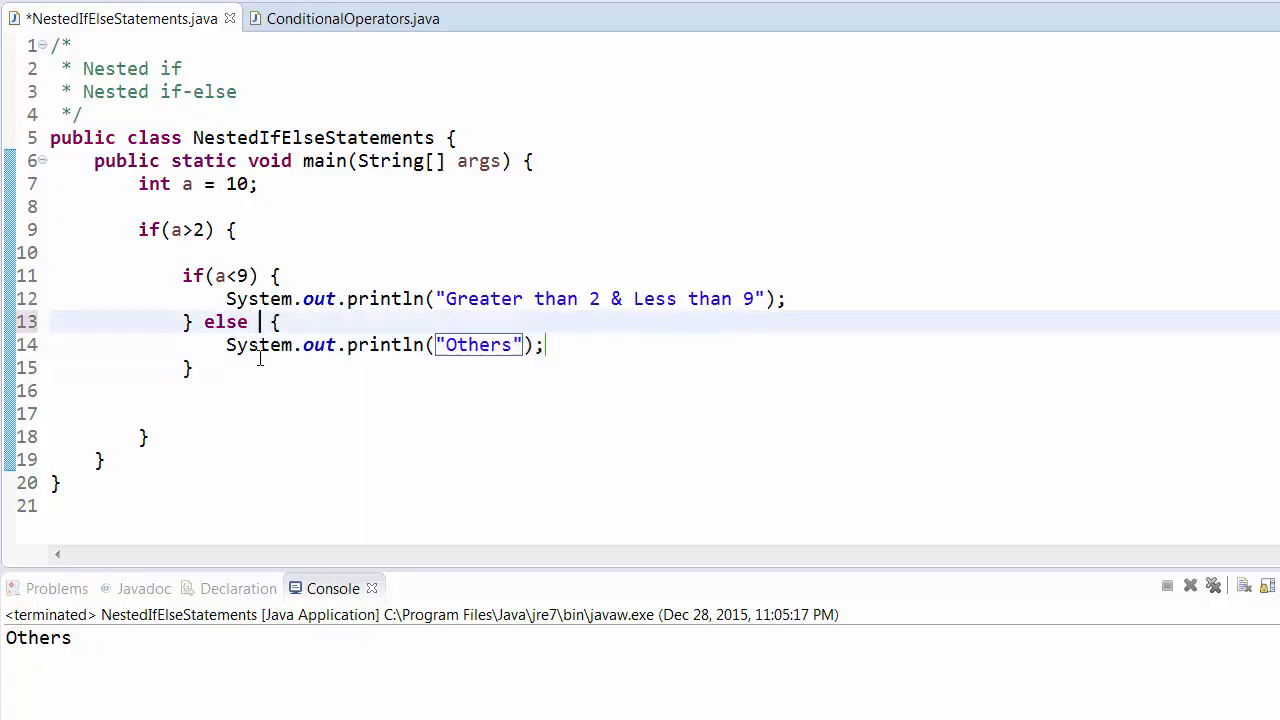
Step: Turn the else into else if(a>5) and change its printed message to "1"
{"action": "type", "text": "if"}
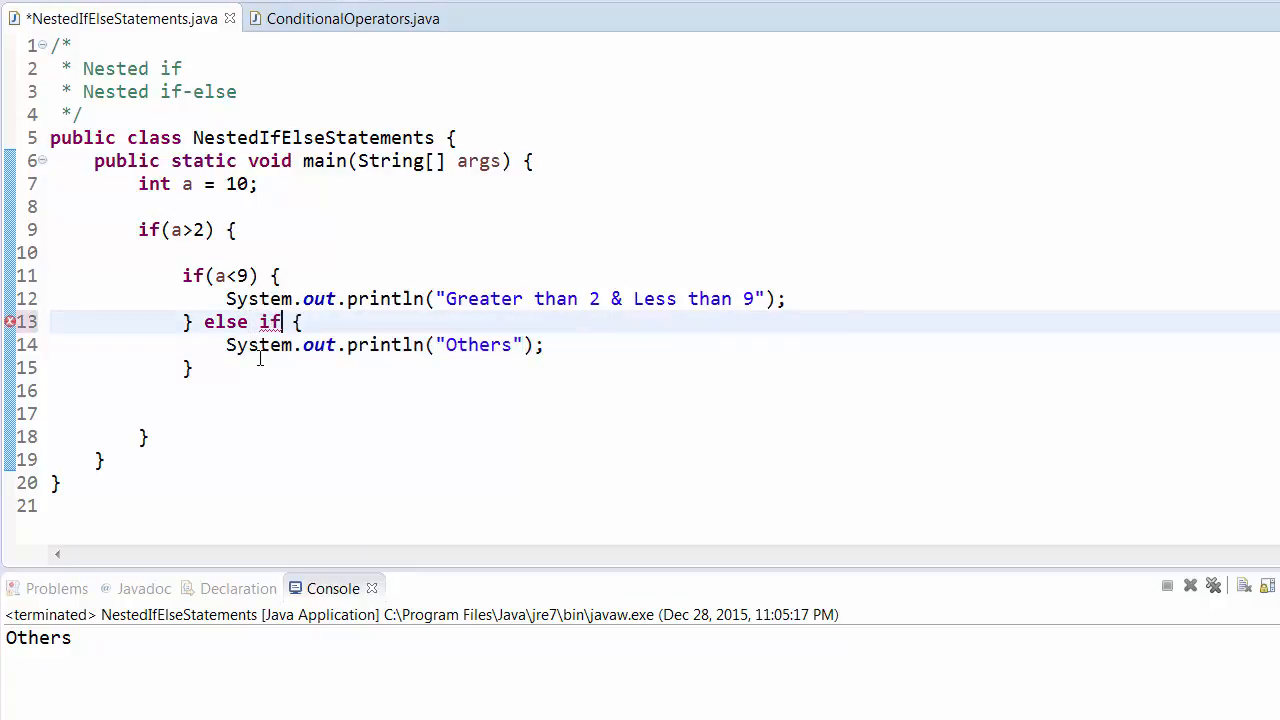
{"action": "type", "text": "(a>"}
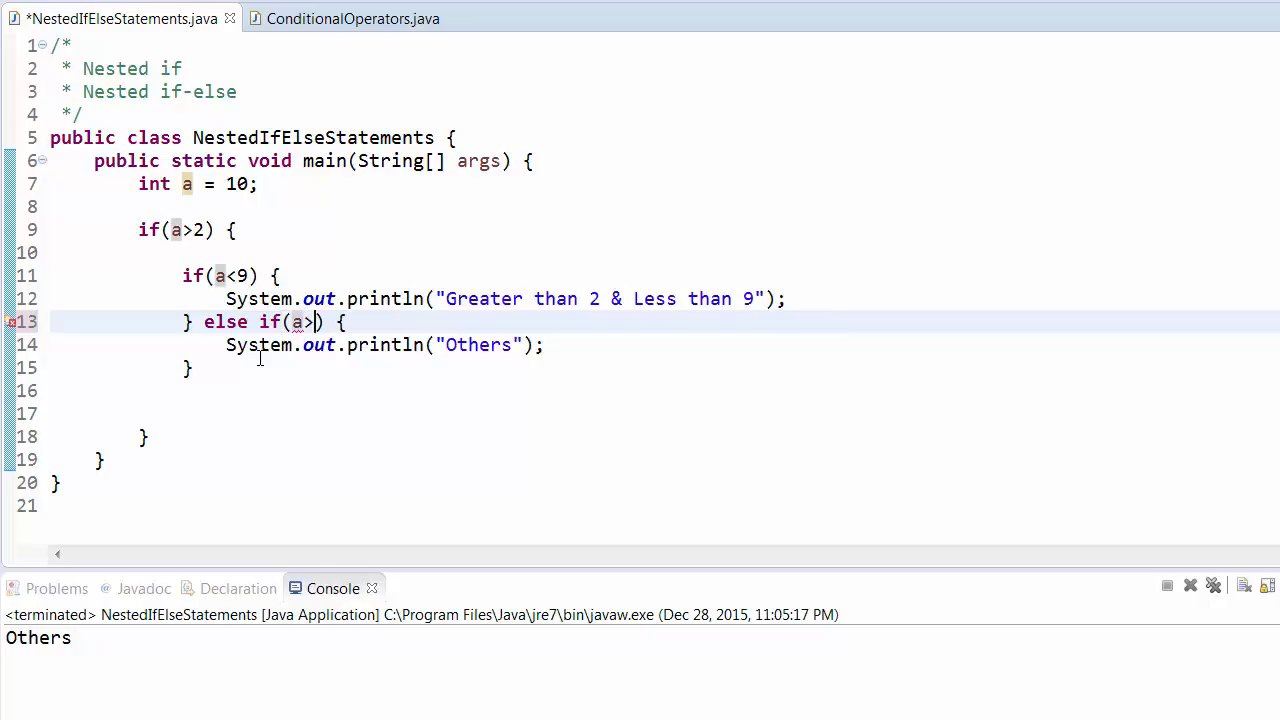
{"action": "type", "text": "5"}
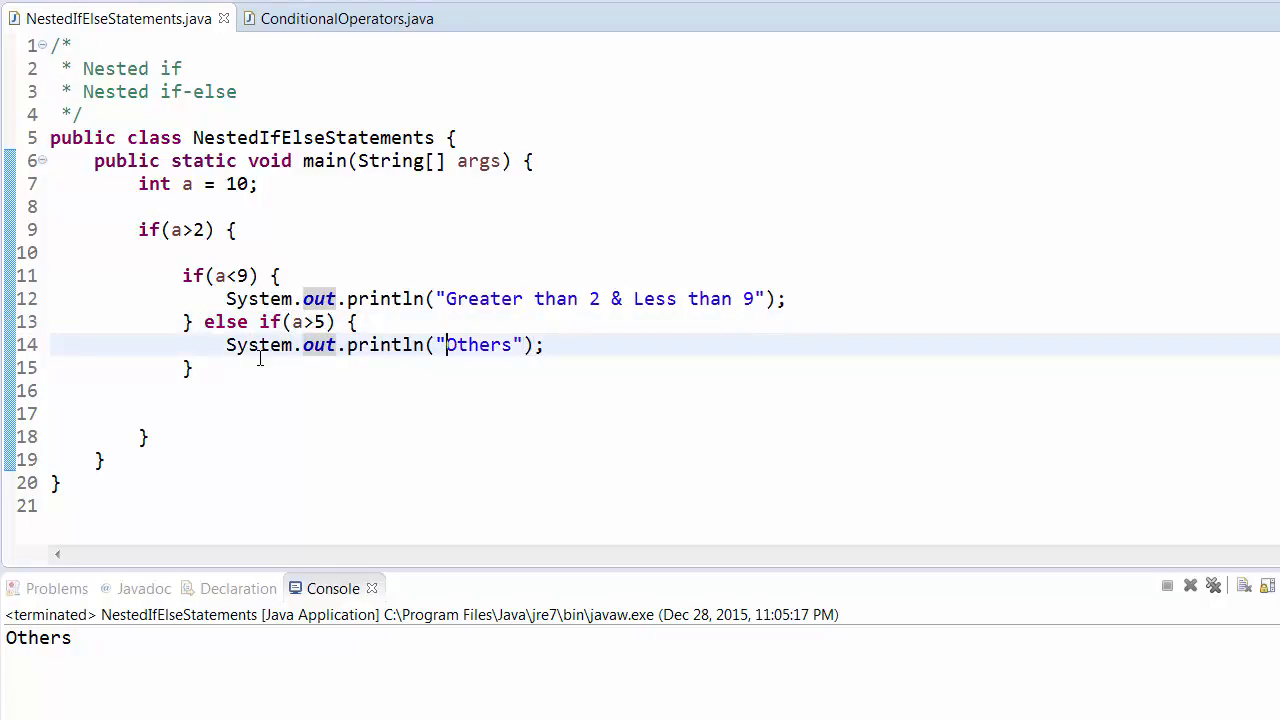
{"action": "type", "text": "1"}
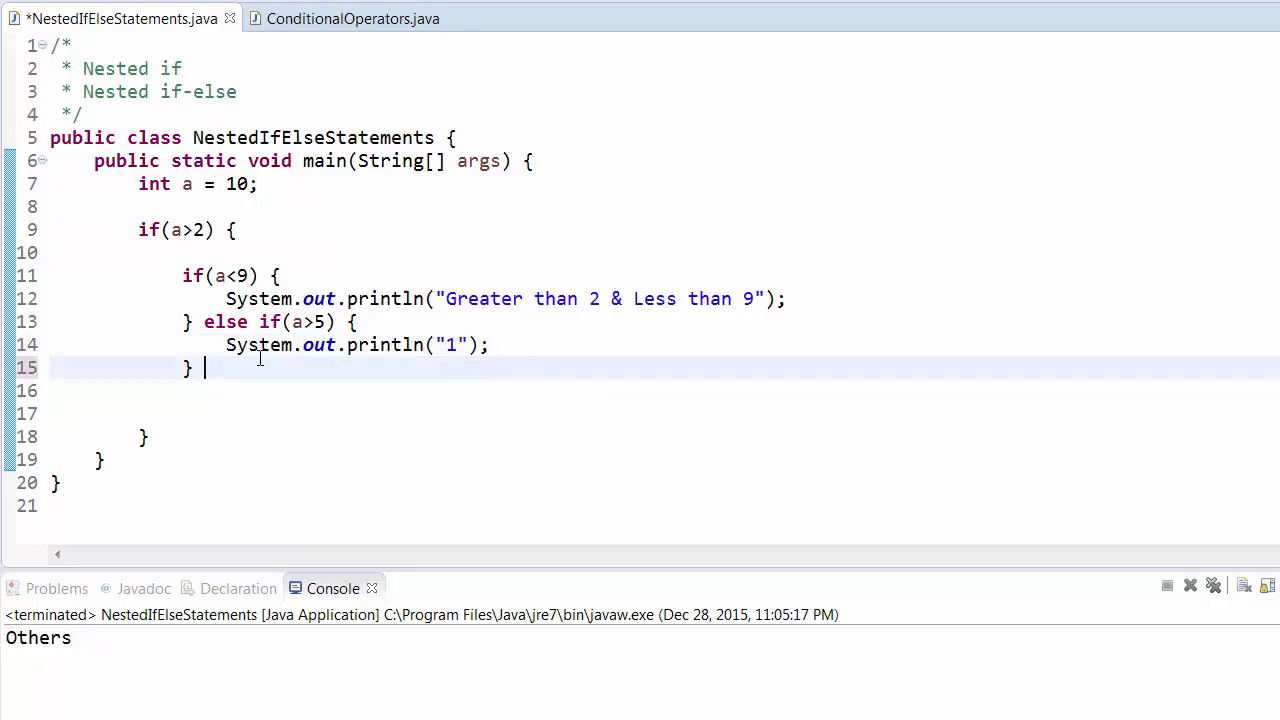
Step: Add a final else branch with a syso print statement printing "2"
{"action": "type", "text": "else {"}
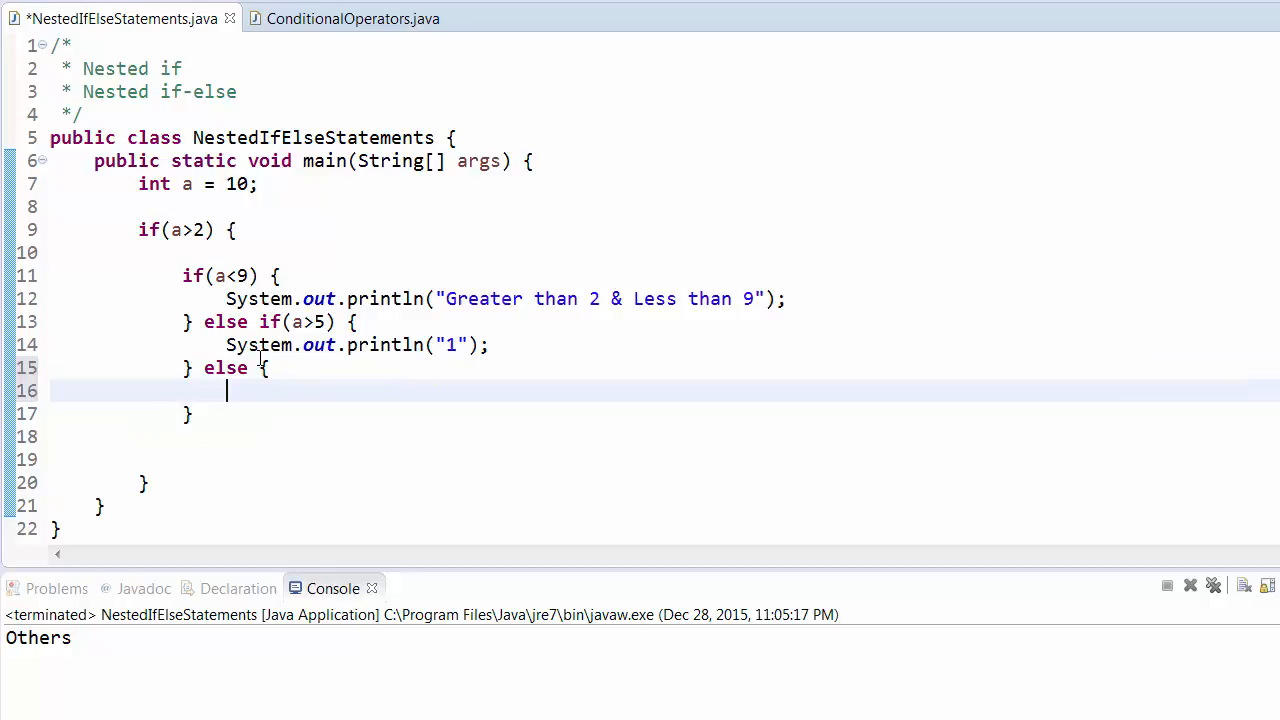
{"action": "type", "text": "syso"}
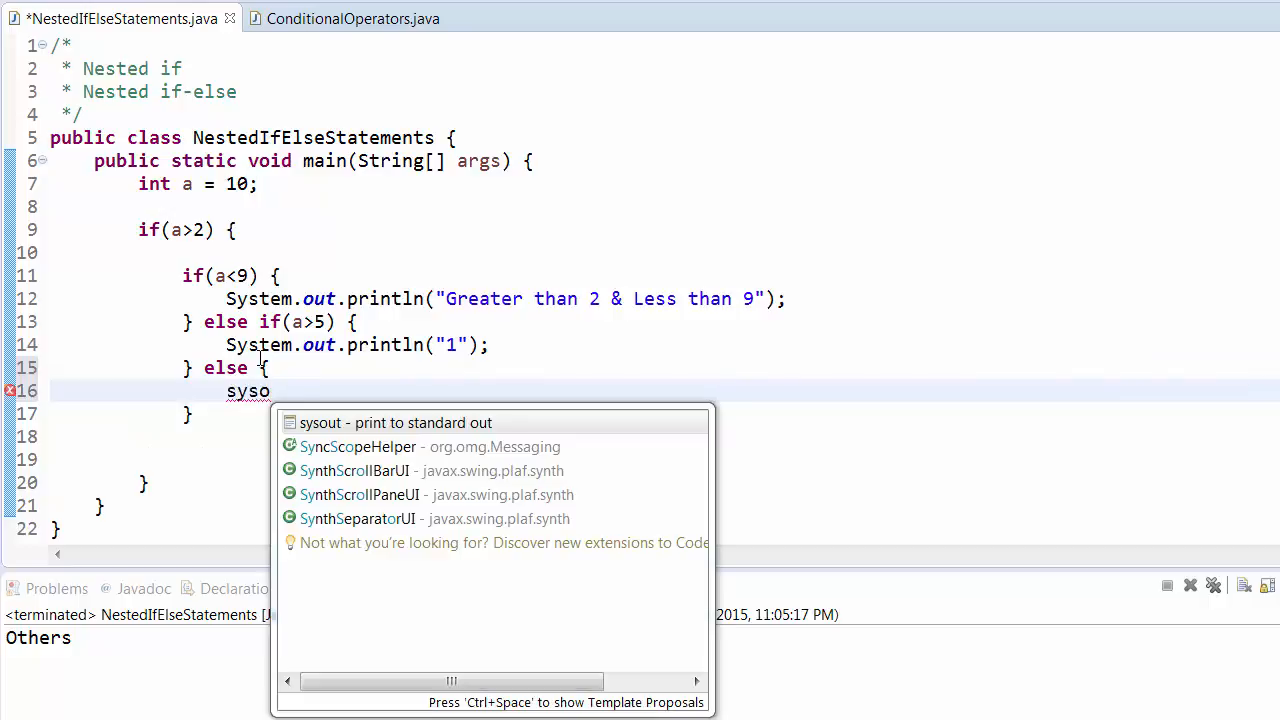
{"action": "key", "text": "Enter"}
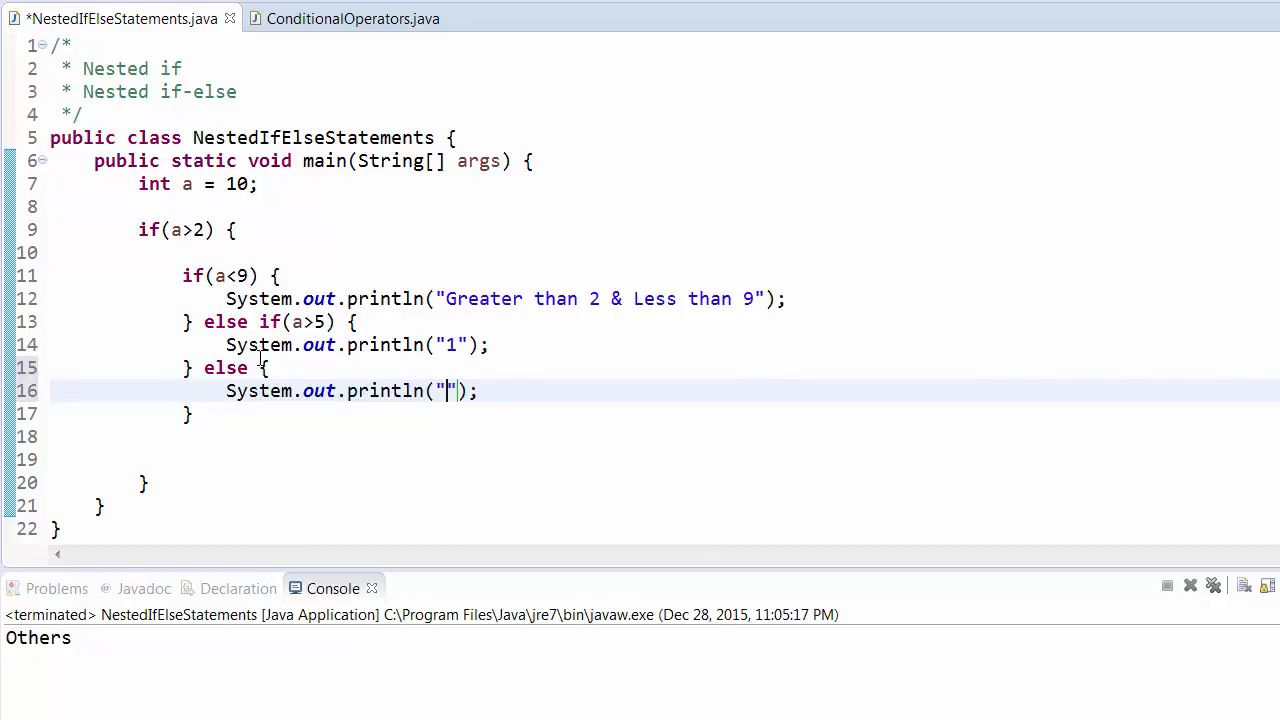
{"action": "type", "text": "2"}
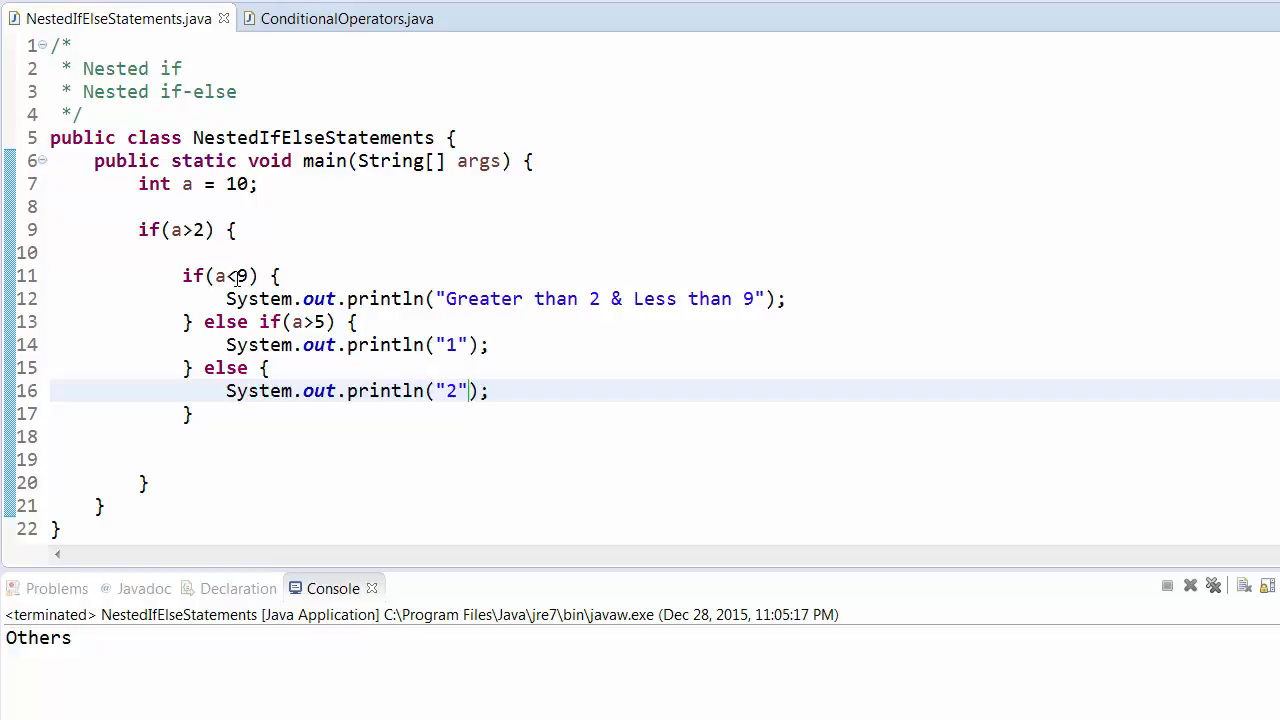
{"action": "mouse_move", "coordinate": [259, 298]}
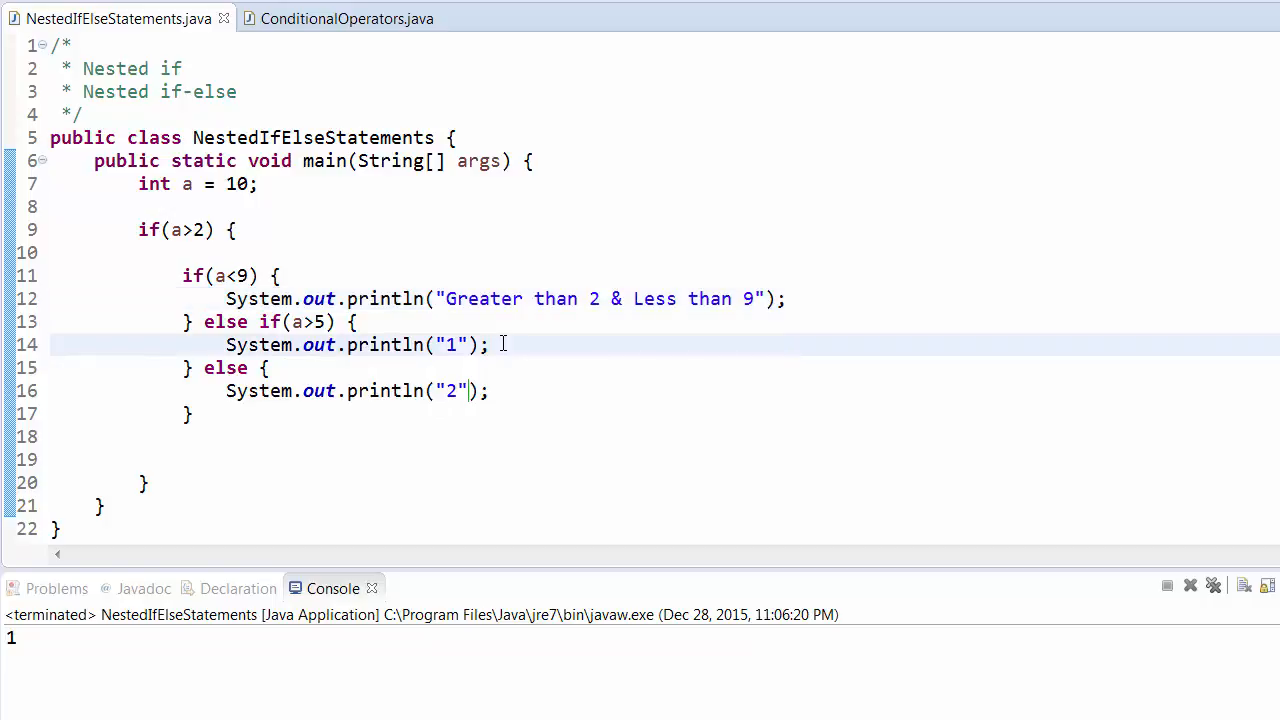
{"action": "mouse_move", "coordinate": [437, 338]}
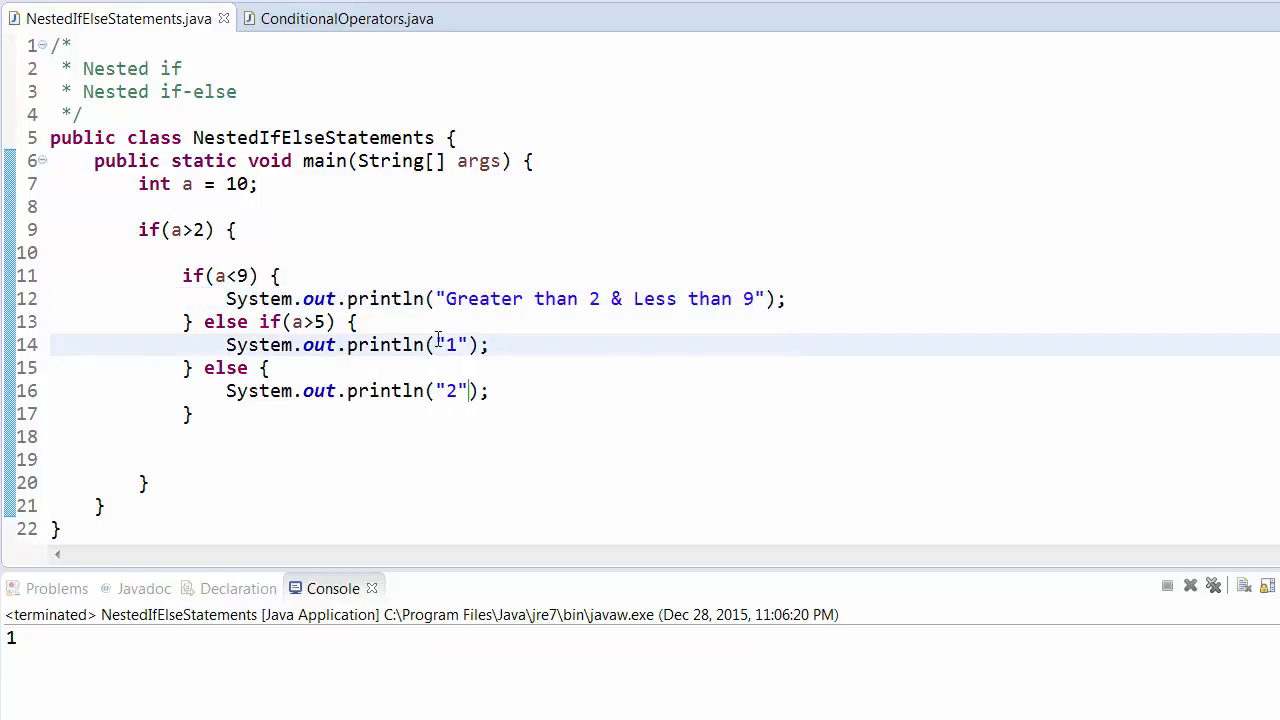